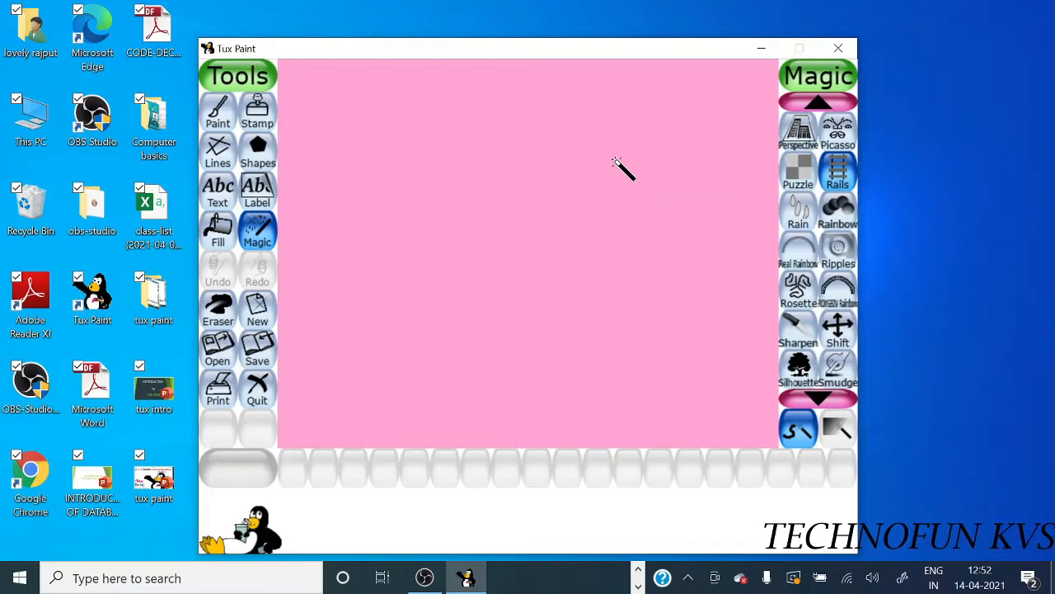
mouse_move(289, 226)
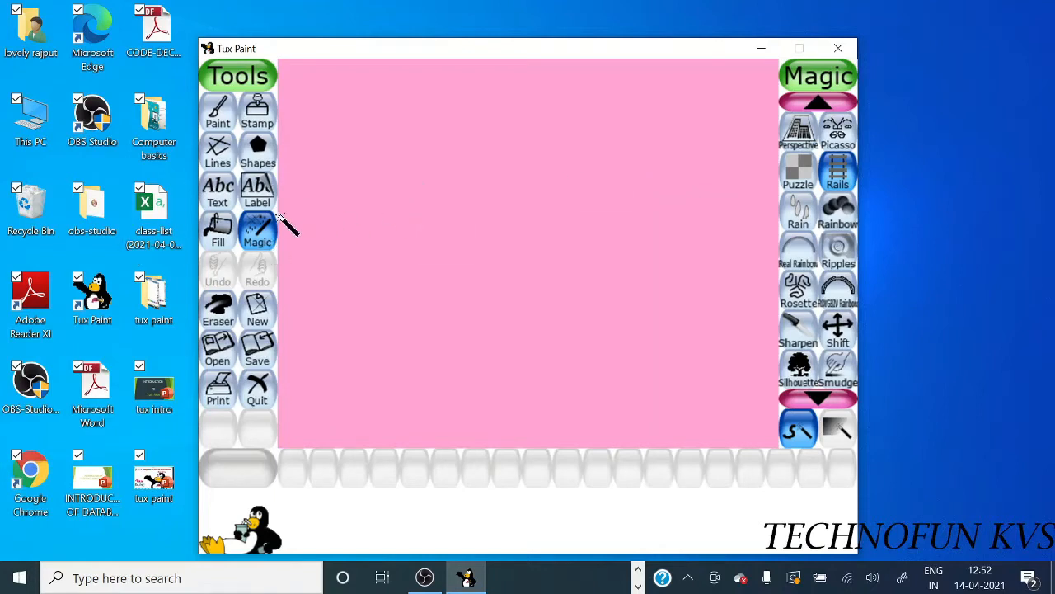
Step: Choose the small Bricks effect from the Magic tool's effect list
click(257, 231)
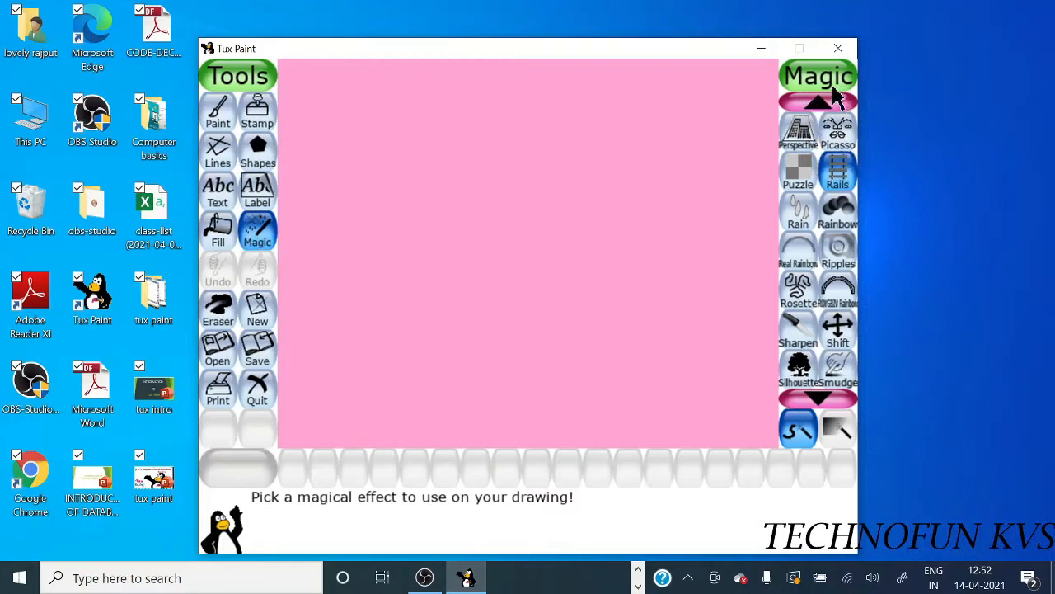
click(818, 103)
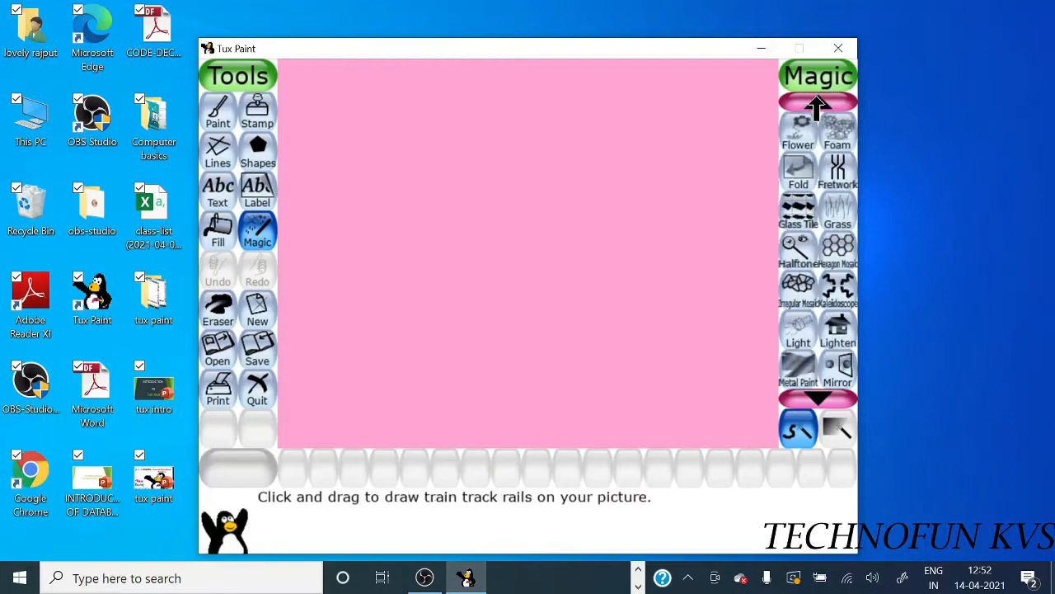
click(817, 107)
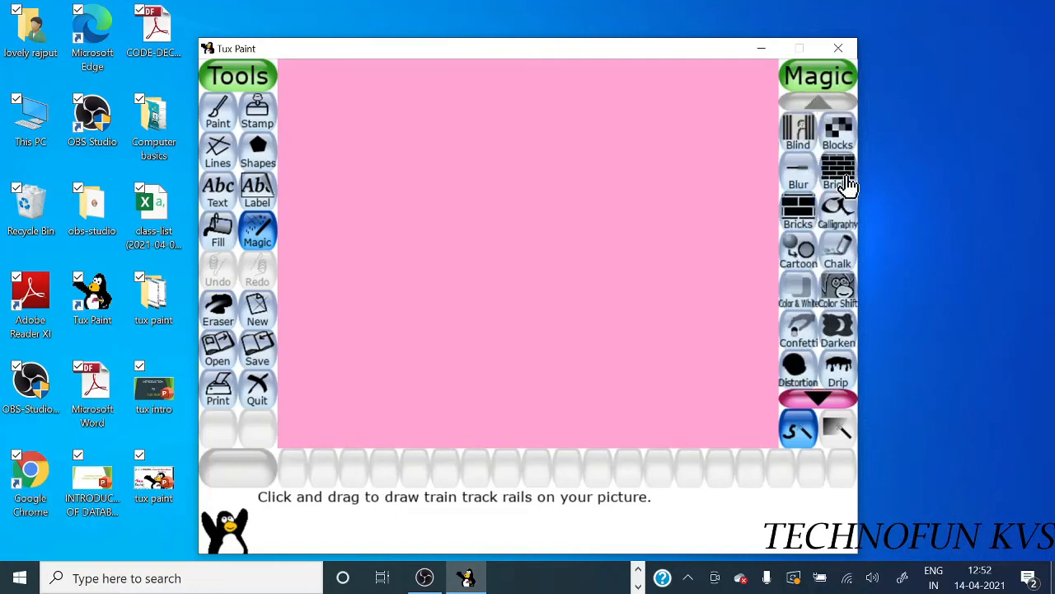
click(838, 171)
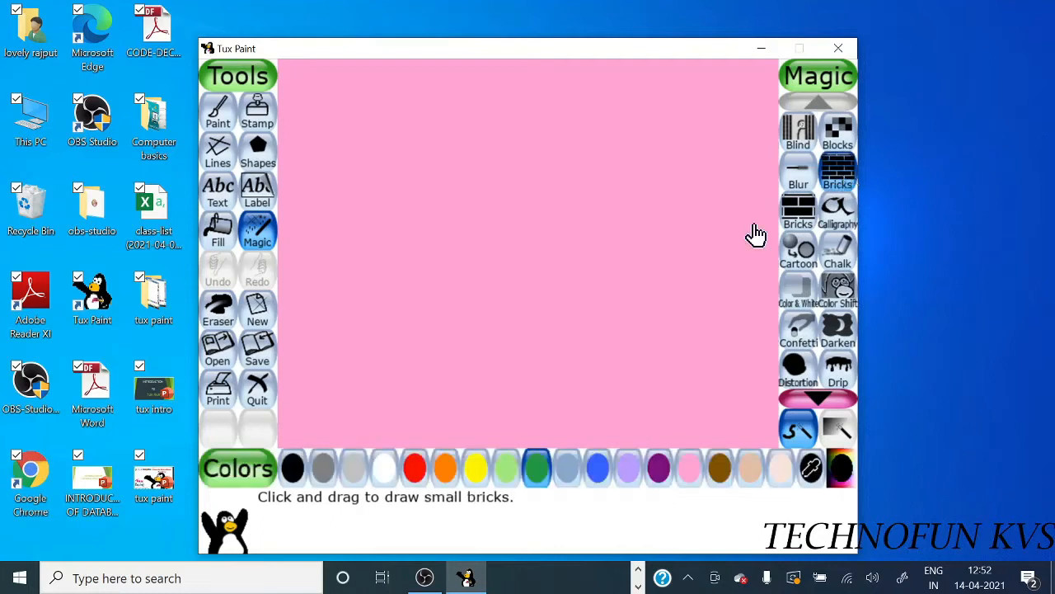
mouse_move(716, 483)
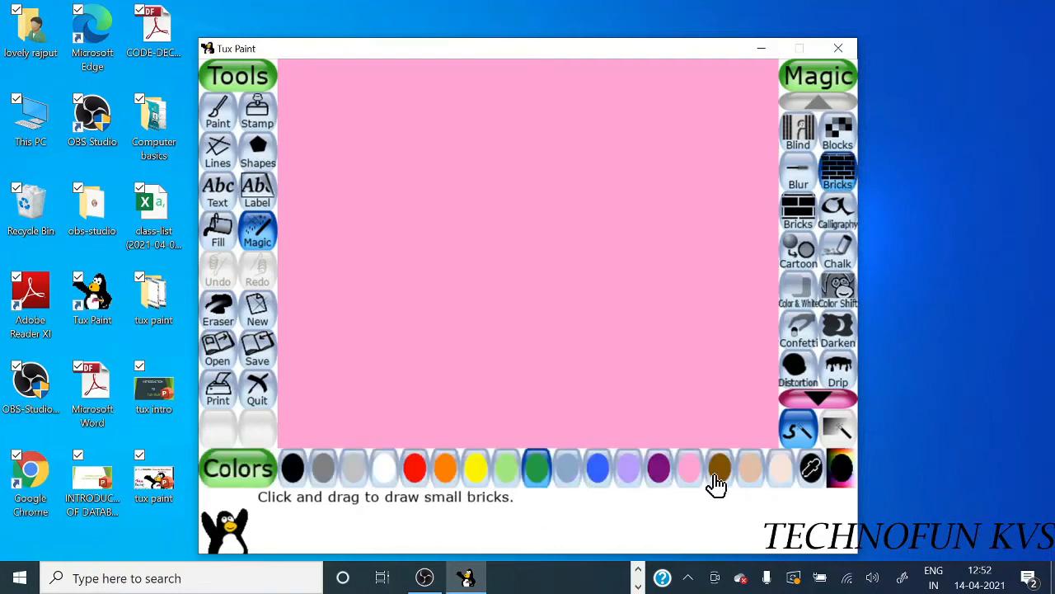
Step: Paint a patch of brown small bricks over the canvas's top-left corner
click(719, 469)
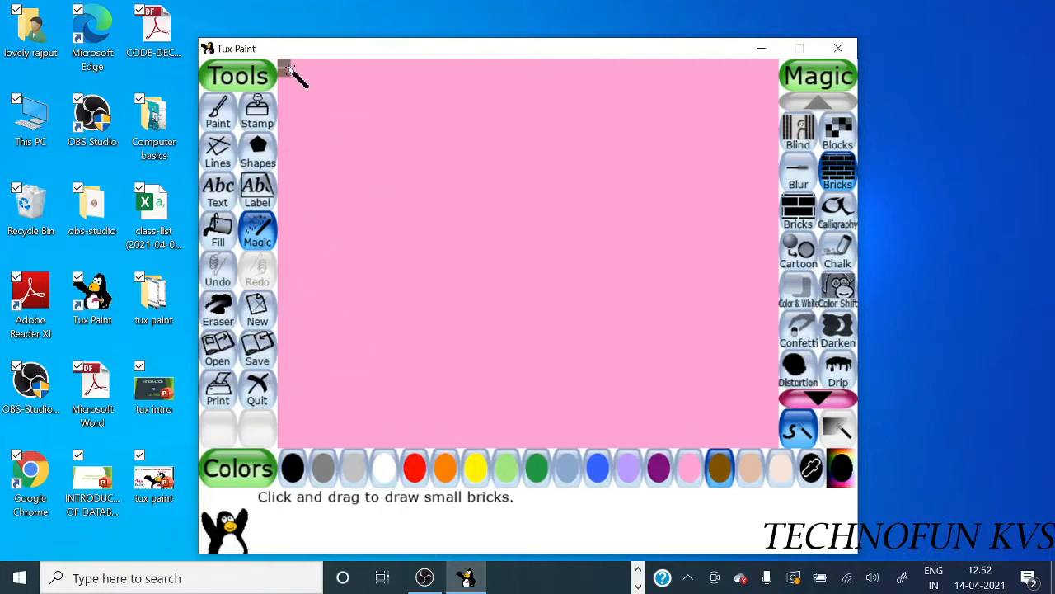
drag(297, 75, 309, 157)
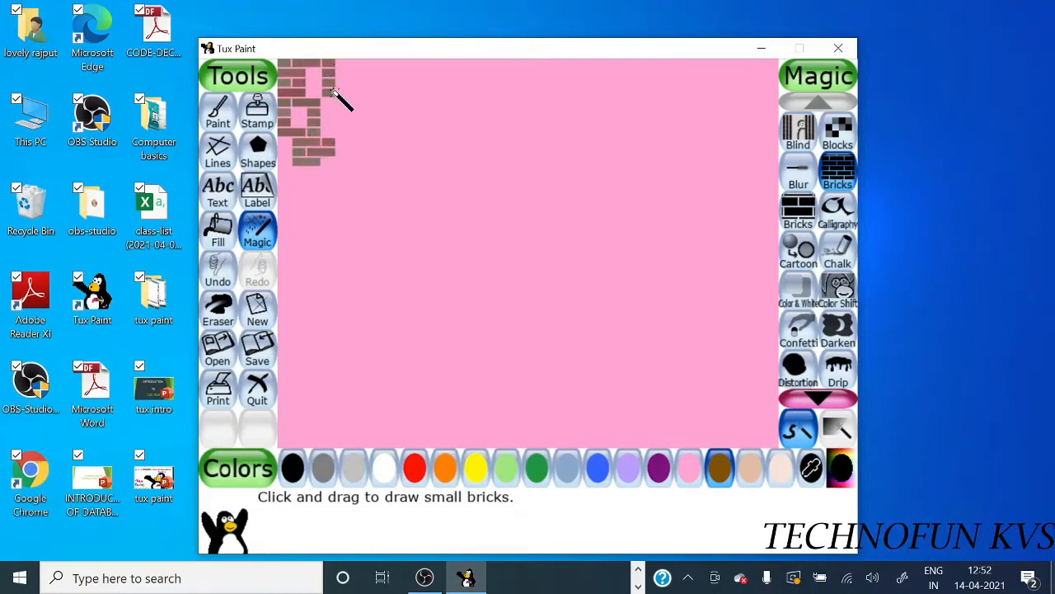
drag(330, 83, 354, 165)
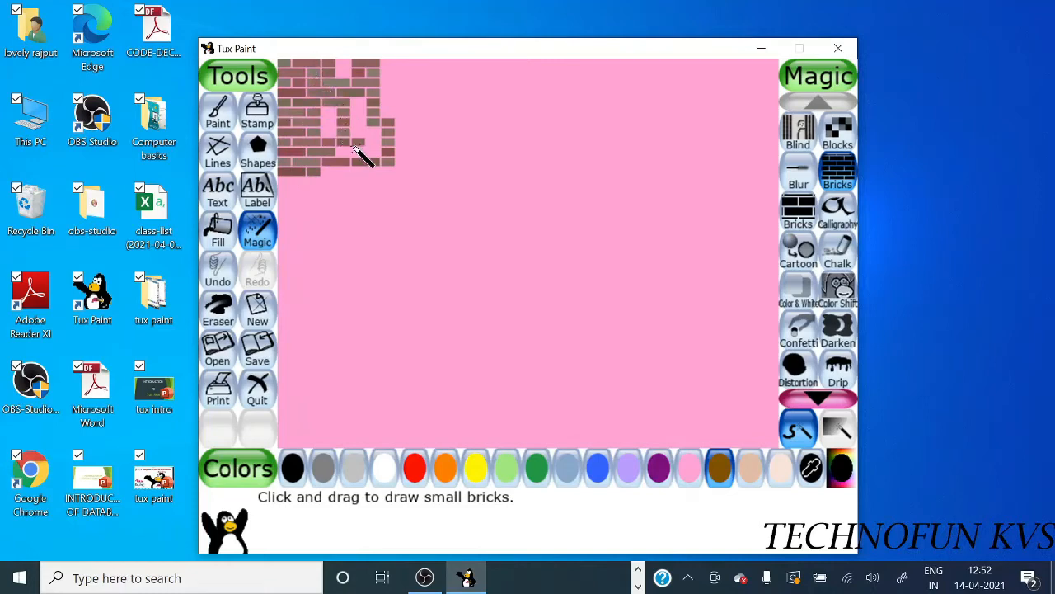
drag(363, 152, 346, 165)
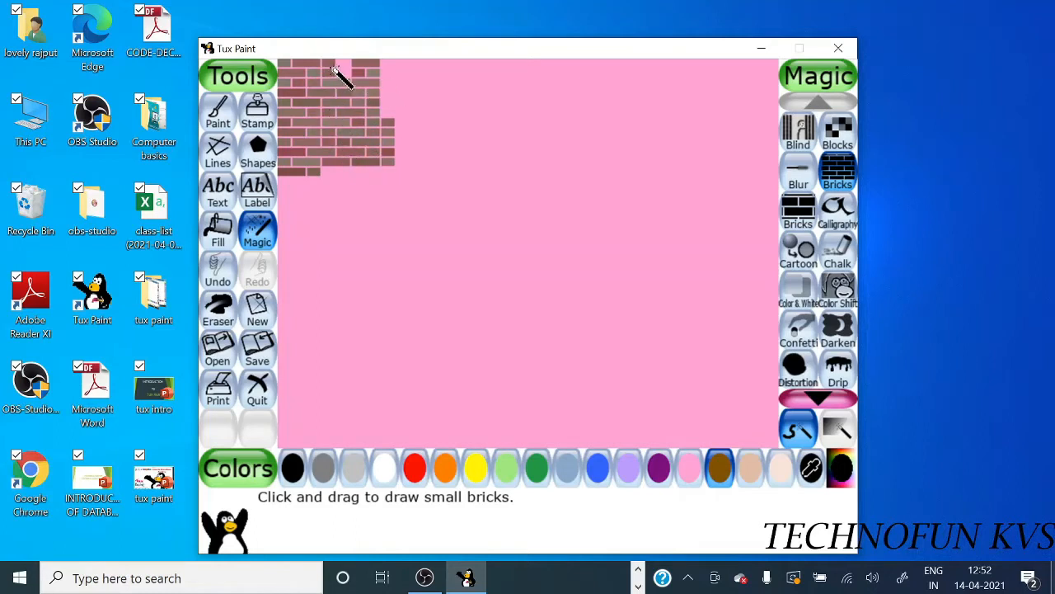
mouse_move(593, 116)
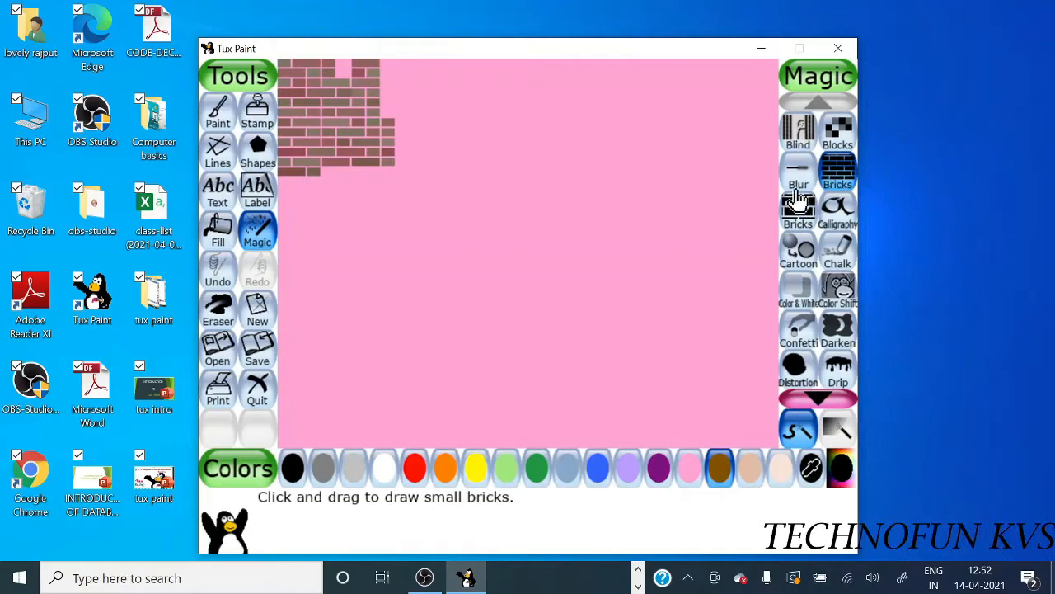
Step: Apply the Blur effect to the brick patch, leaving the effect list on its second page
click(797, 171)
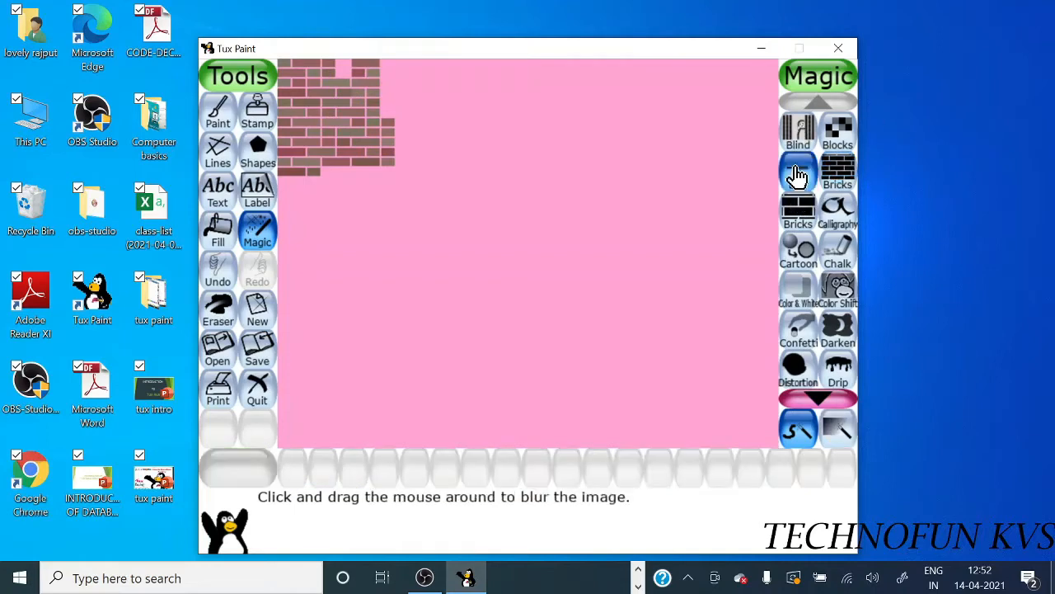
click(818, 103)
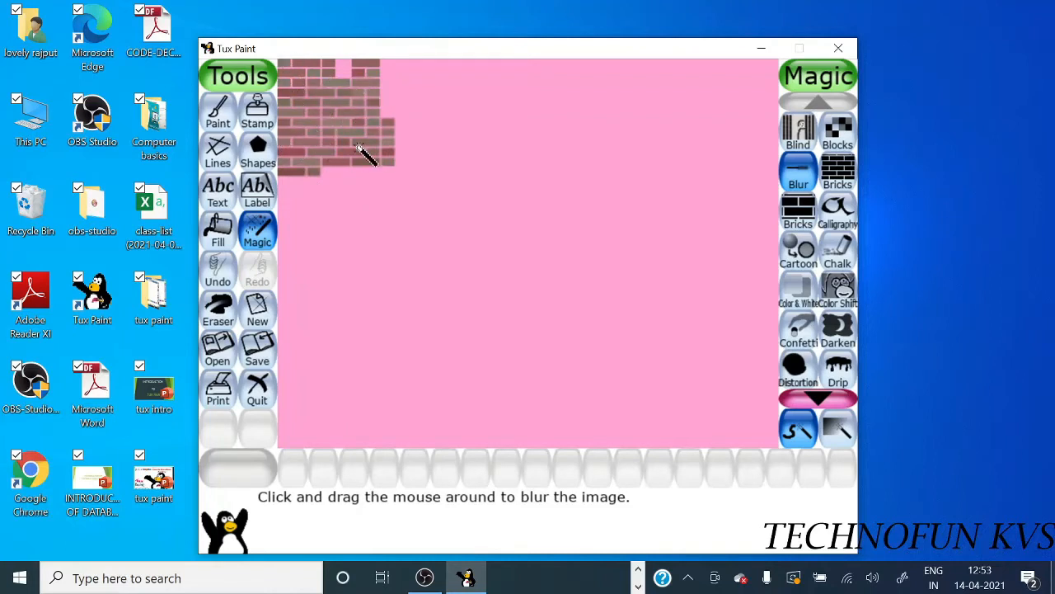
mouse_move(798, 173)
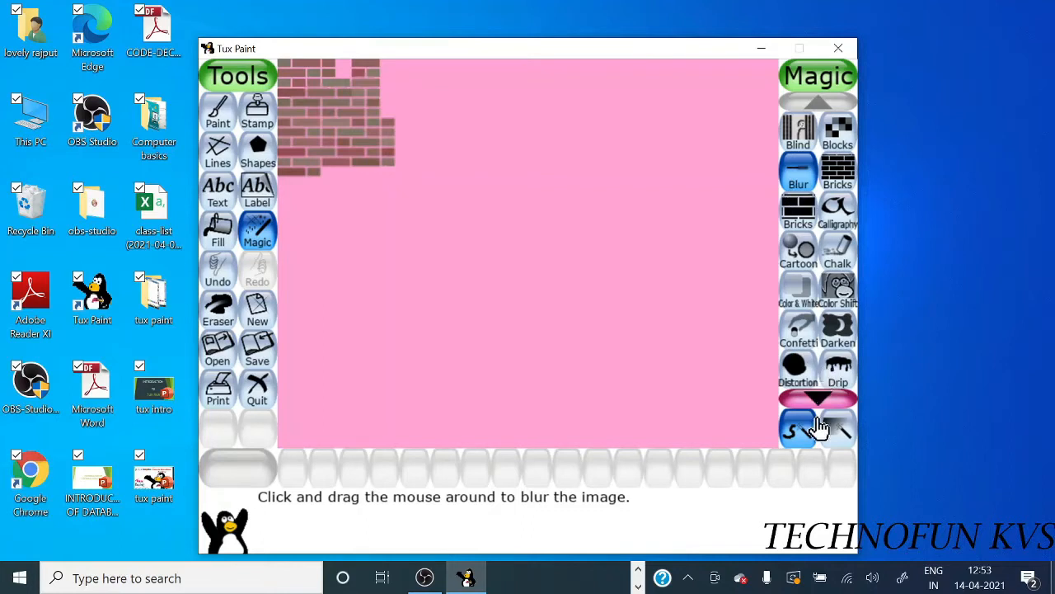
click(817, 400)
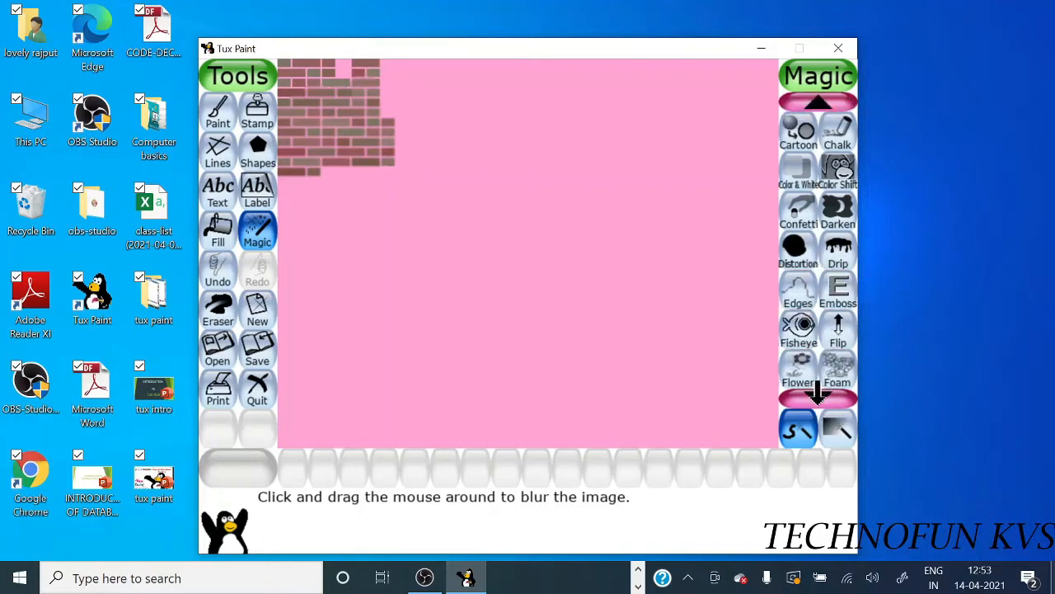
Step: Draw red, blue and purple flowers on the lower left with the Flower effect
click(818, 398)
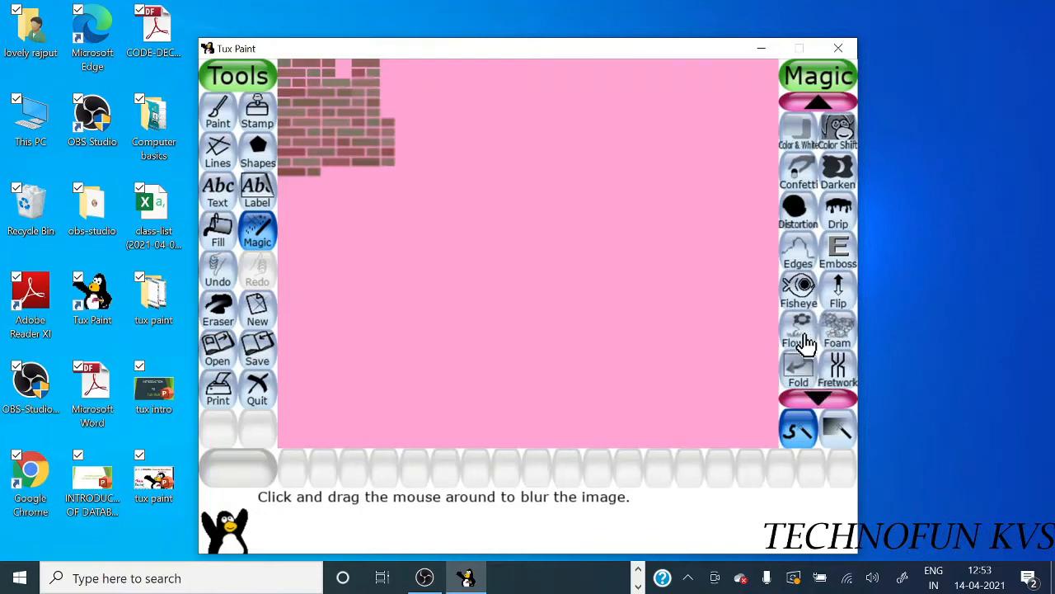
click(798, 330)
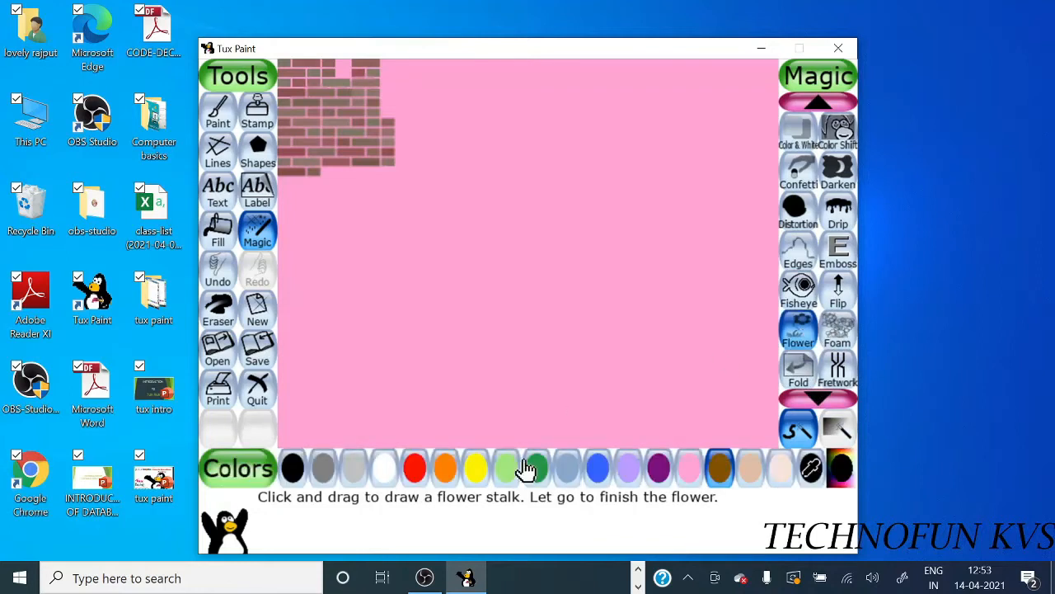
click(414, 467)
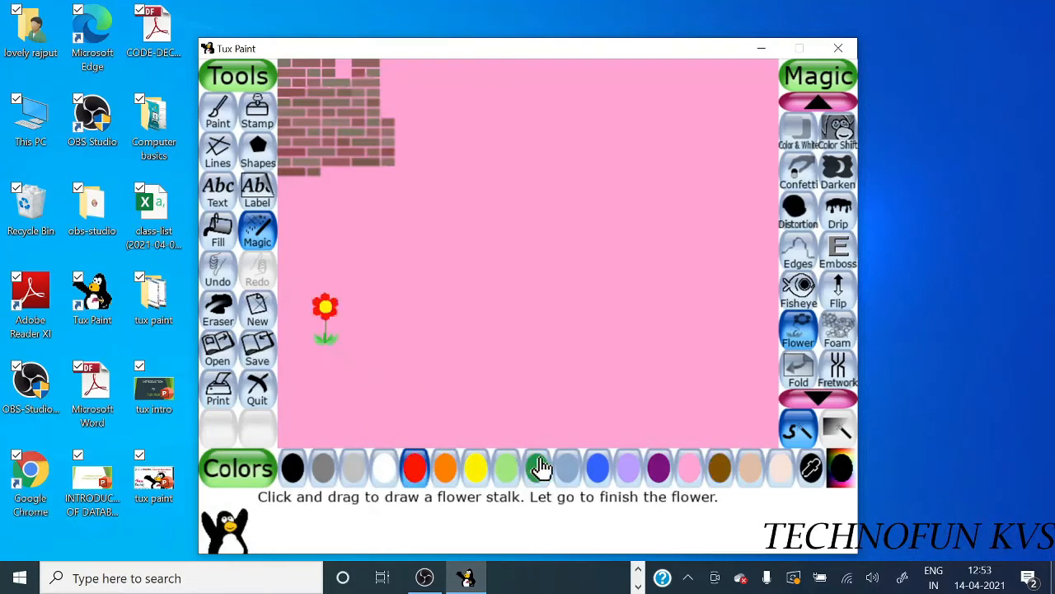
click(597, 468)
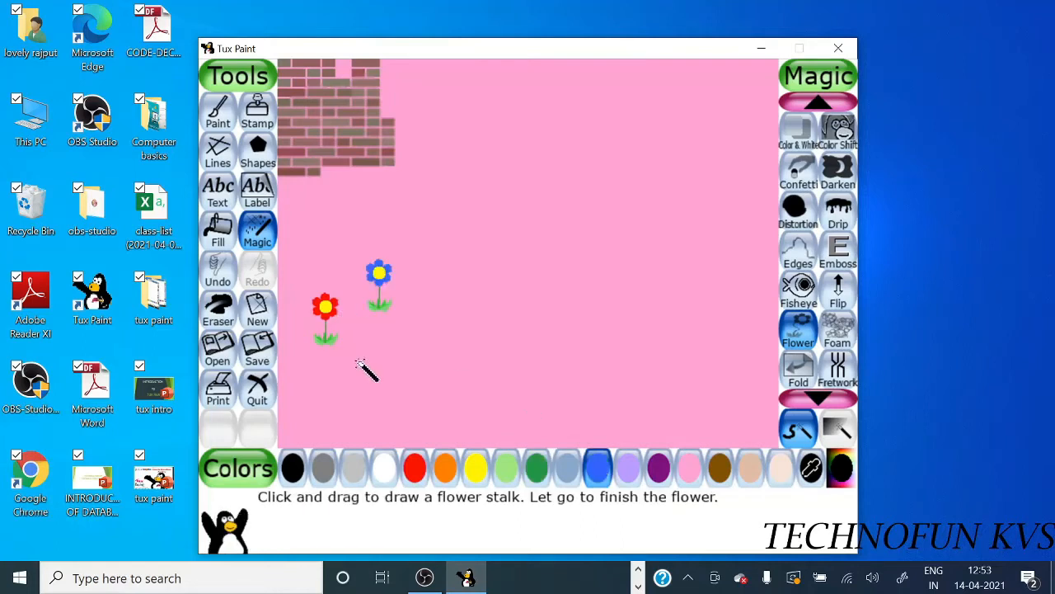
click(658, 467)
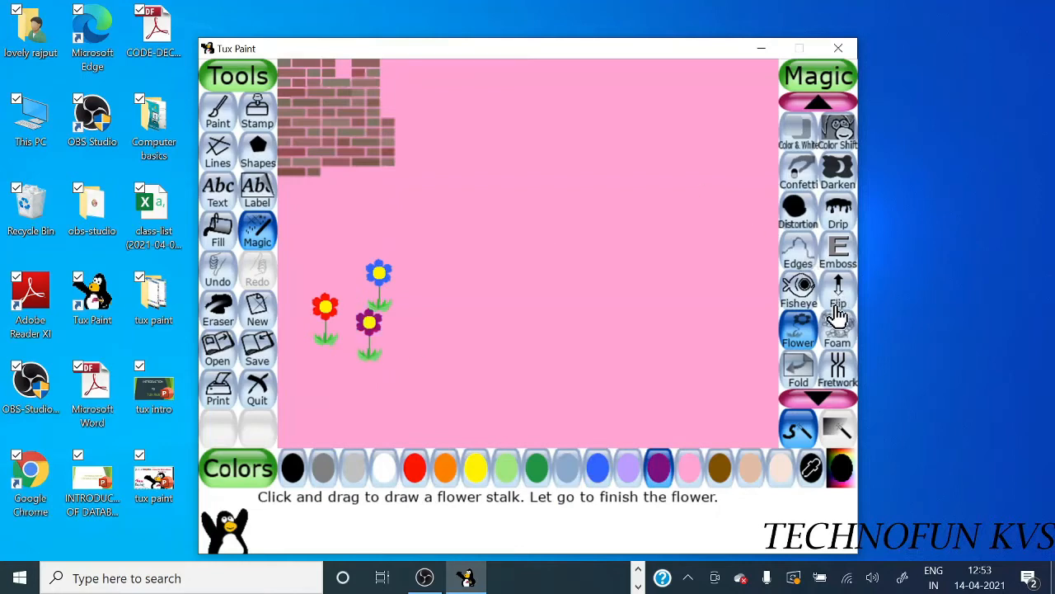
mouse_move(838, 329)
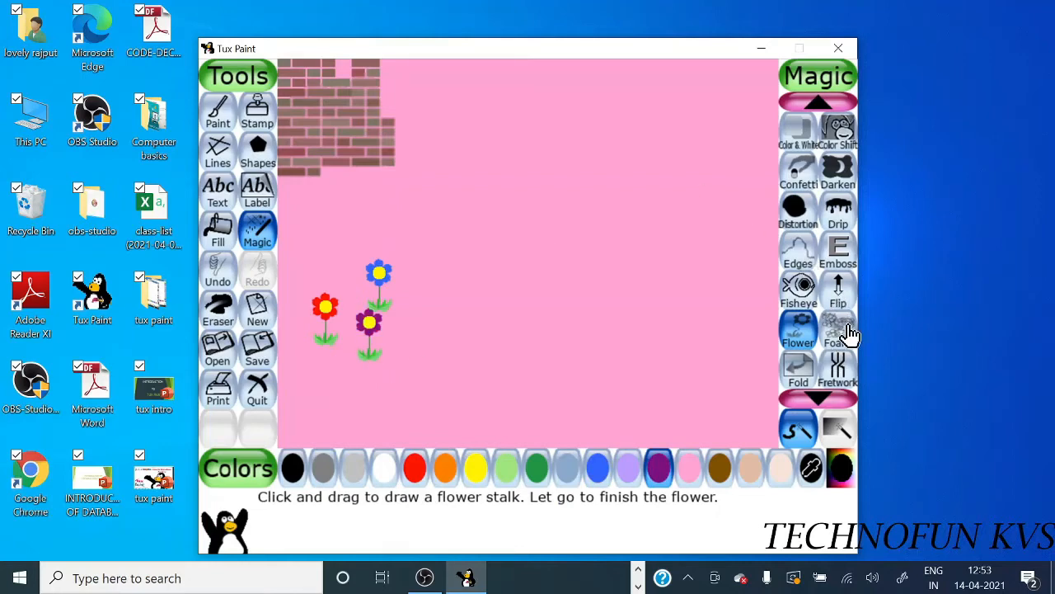
Step: Spread white Foam bubbles across the bottom-left area under the flowers
click(838, 330)
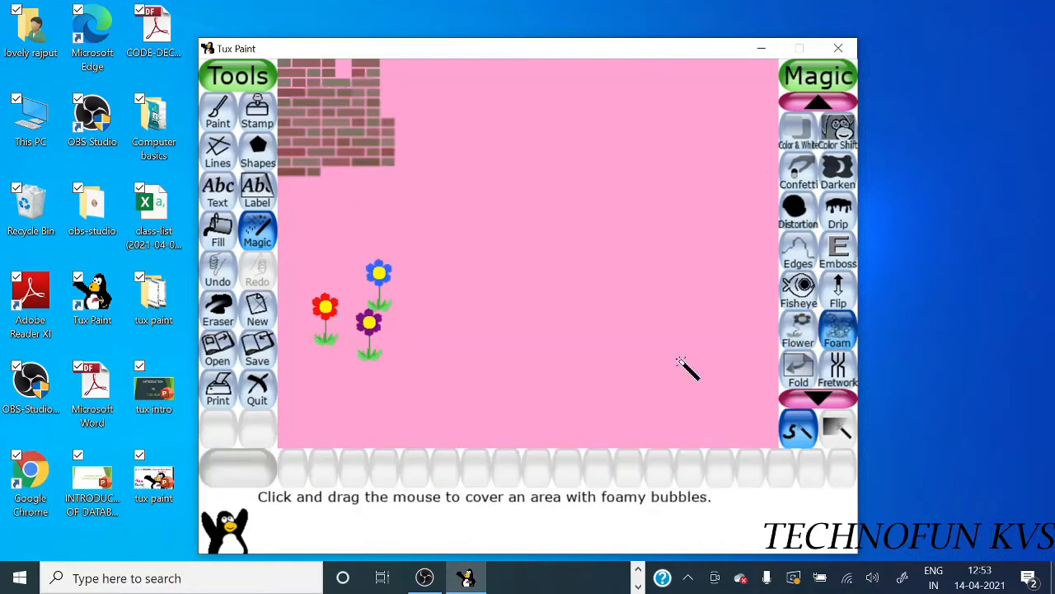
mouse_move(705, 343)
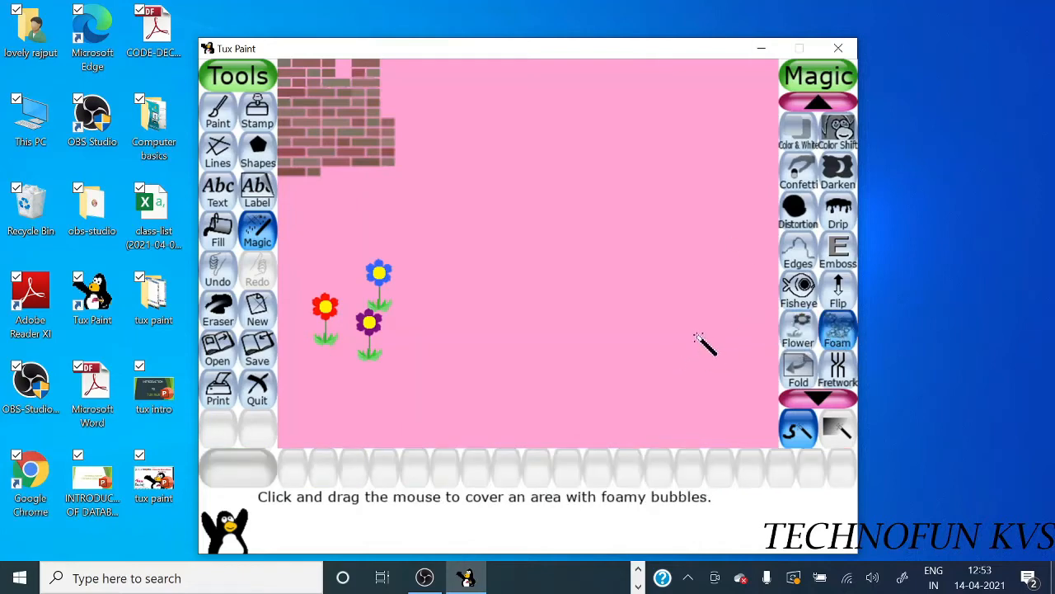
drag(705, 345, 404, 363)
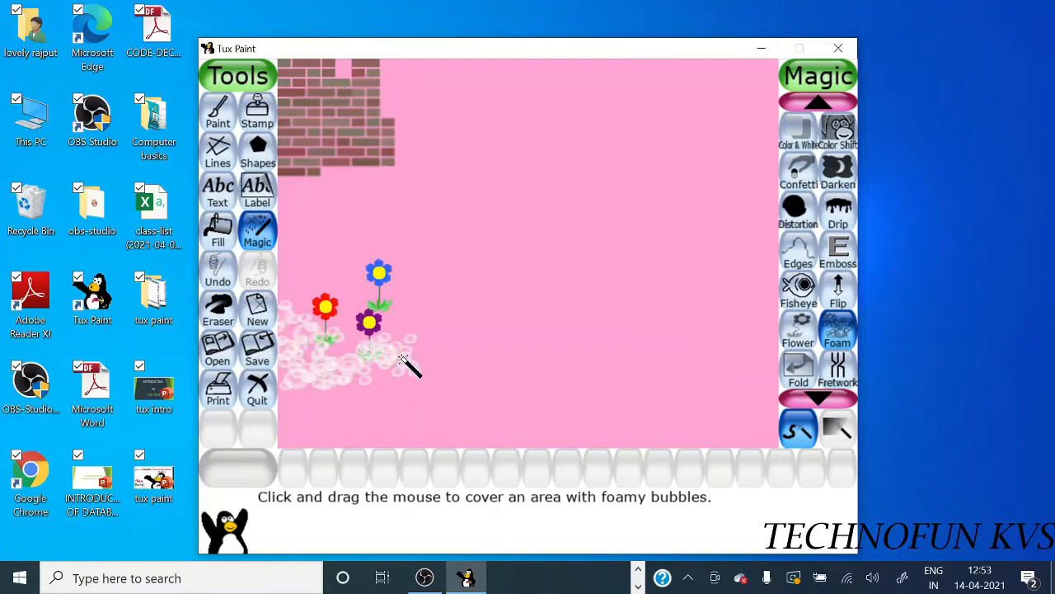
drag(404, 367, 358, 433)
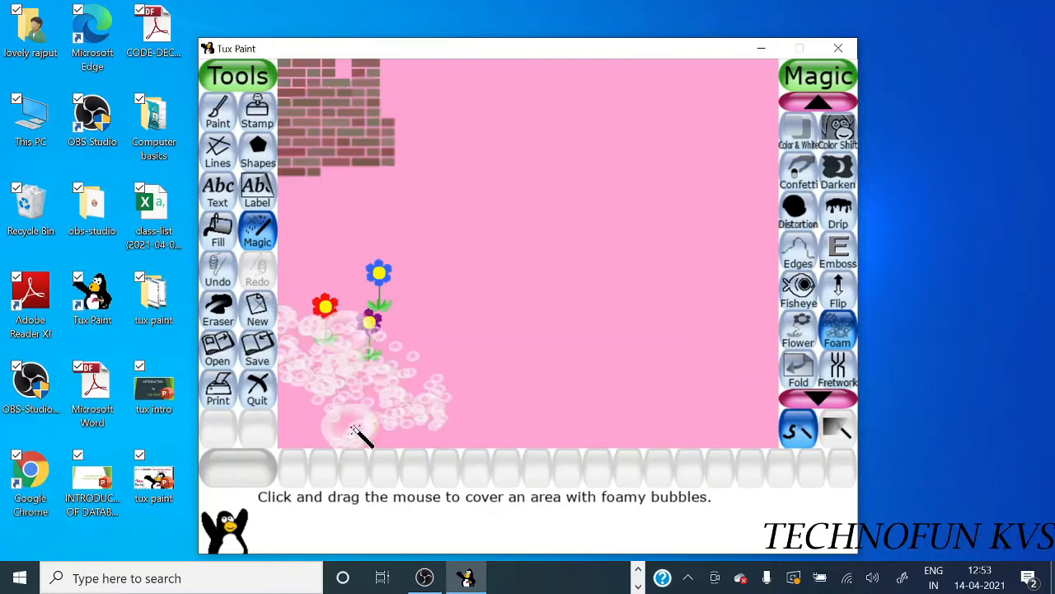
drag(362, 437, 474, 425)
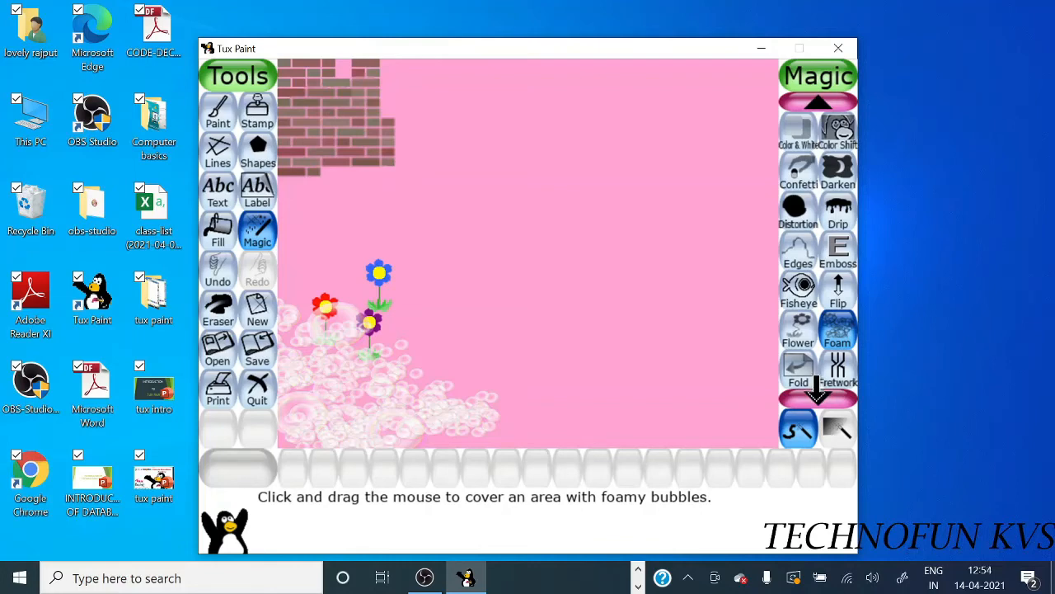
Step: Draw two tall Grass clumps, one lower middle and one lower right
click(817, 398)
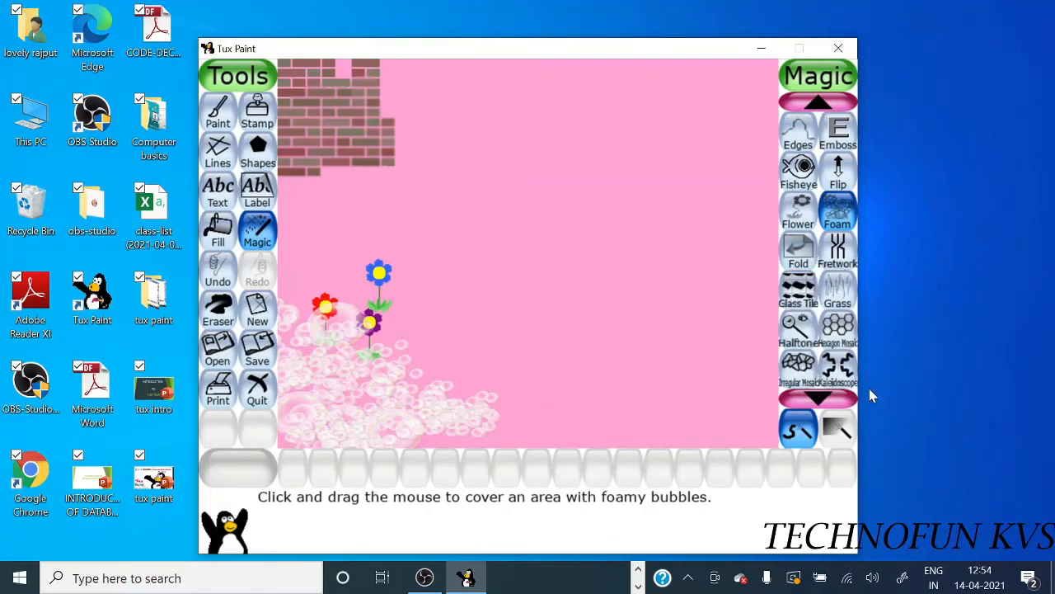
click(837, 288)
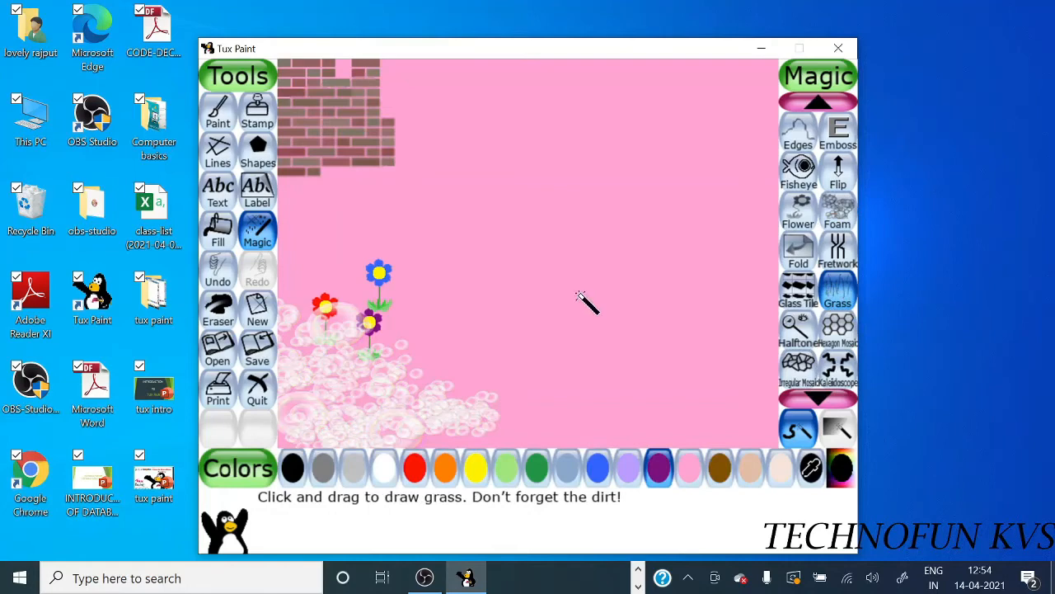
drag(585, 305, 643, 408)
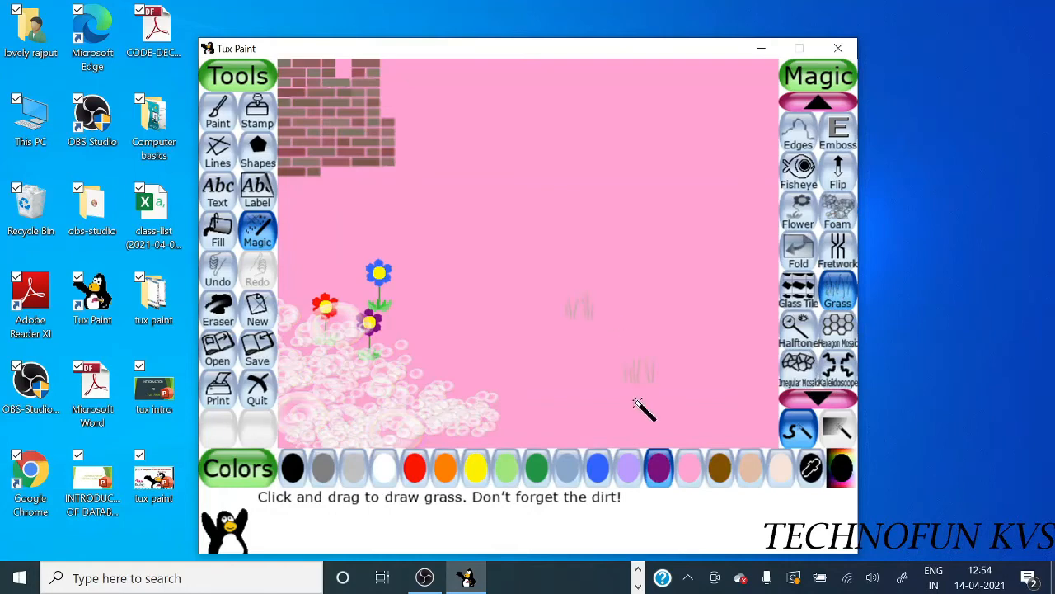
drag(643, 404, 569, 338)
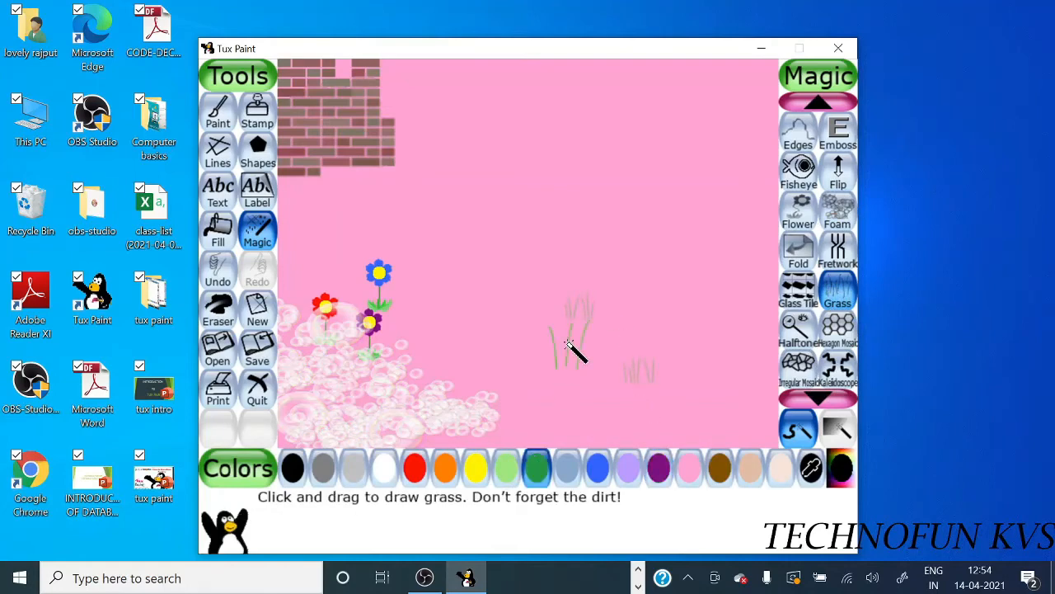
drag(569, 346, 635, 371)
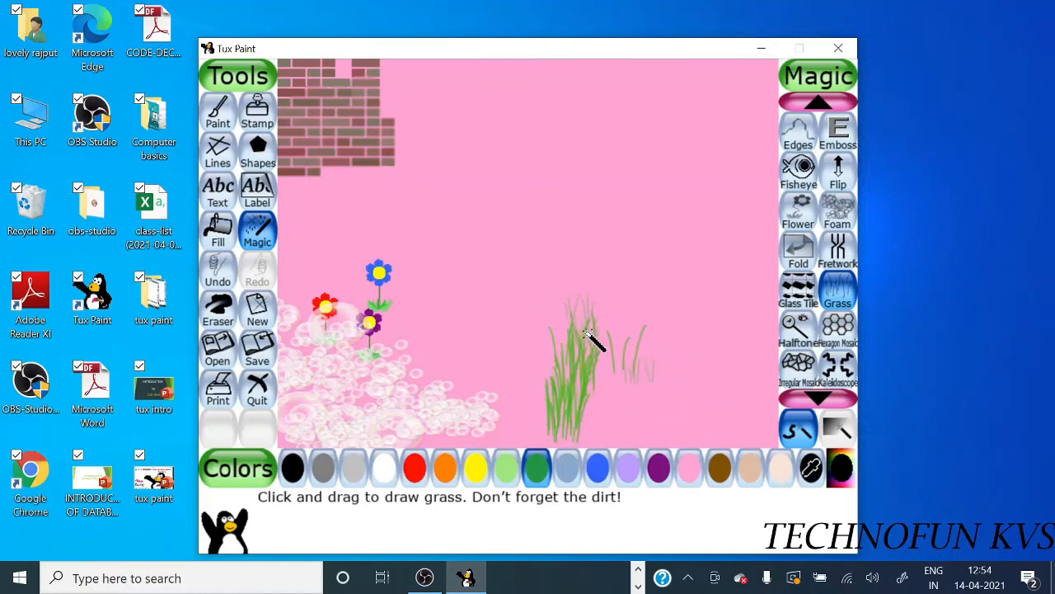
drag(590, 338, 639, 367)
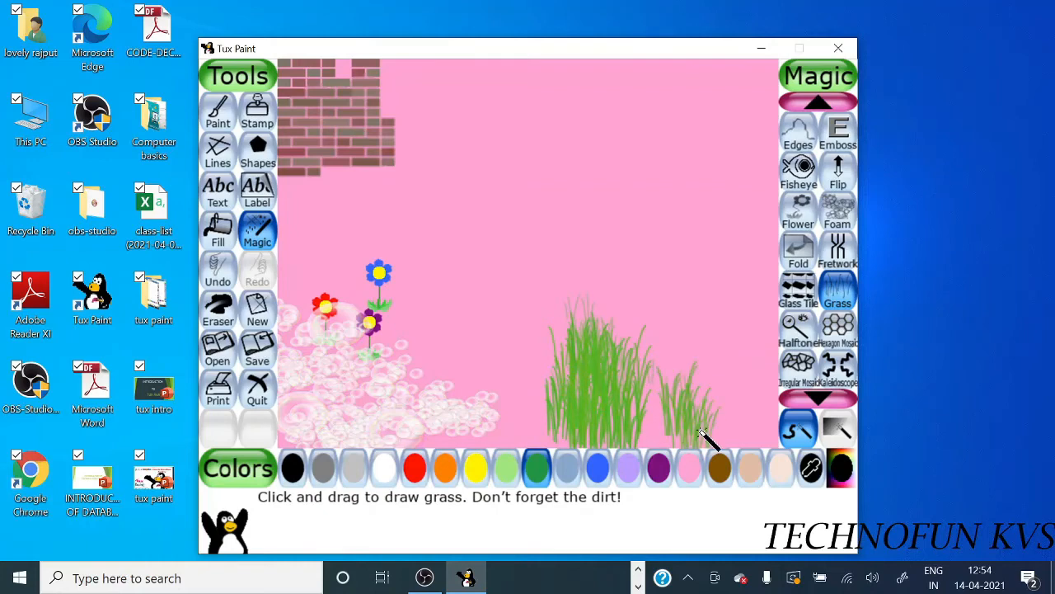
drag(705, 433, 672, 317)
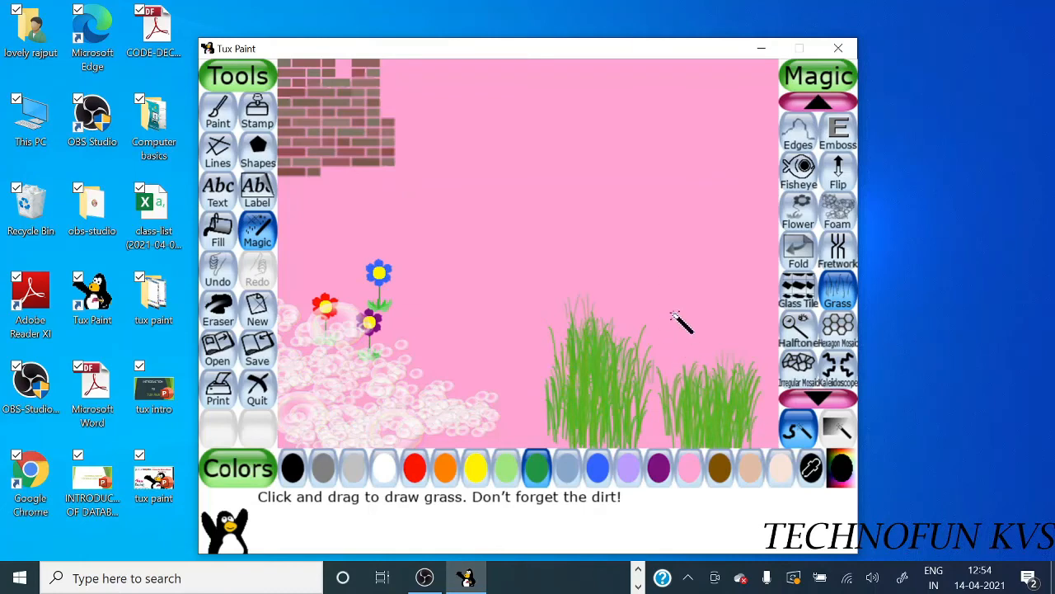
drag(676, 330, 717, 297)
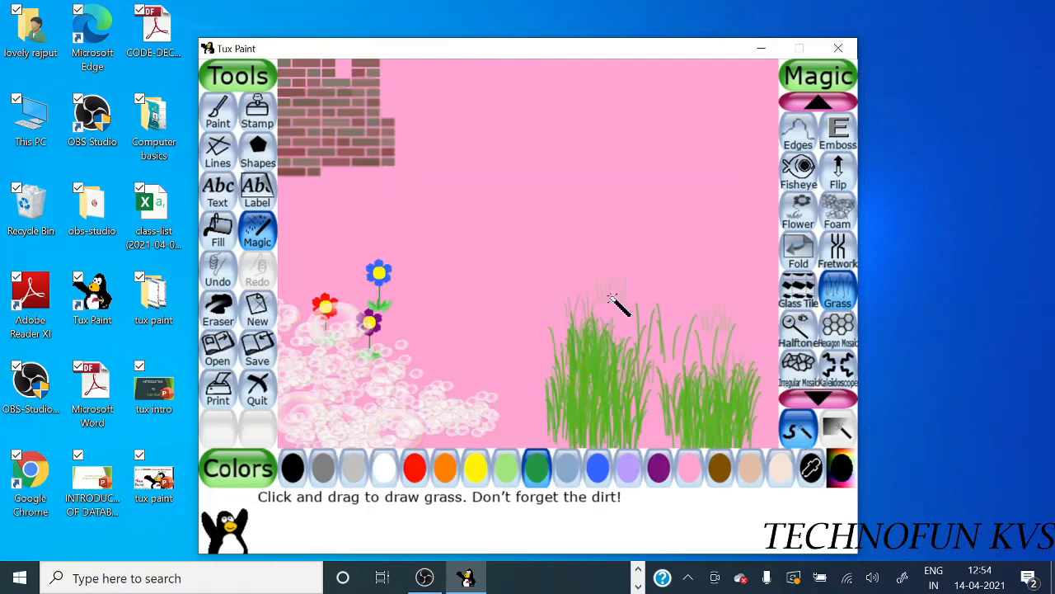
drag(610, 301, 631, 329)
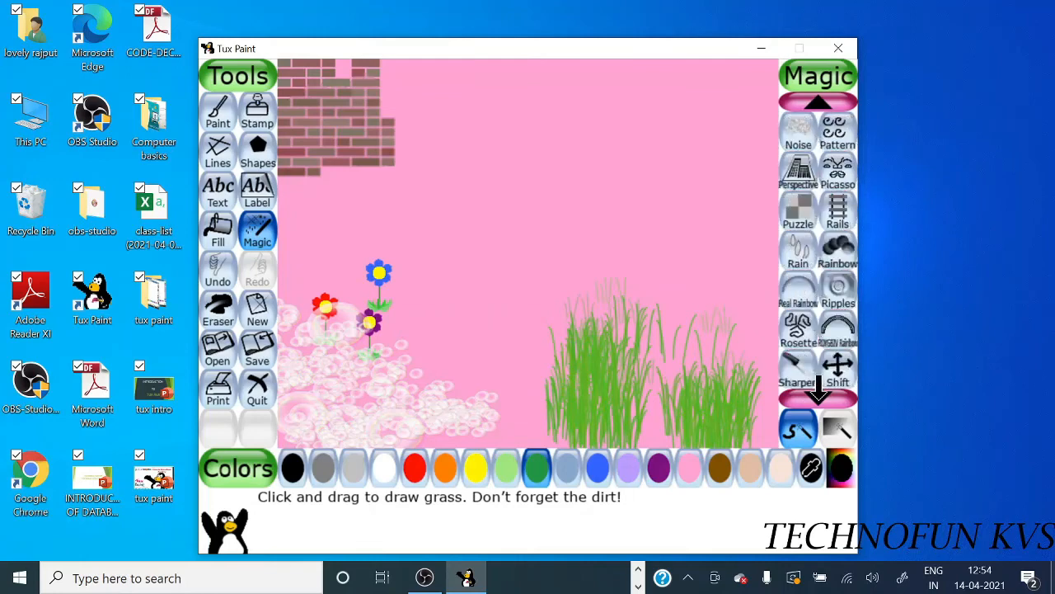
Step: Drag a closed rectangular Rails track loop across the upper middle of the canvas
click(837, 210)
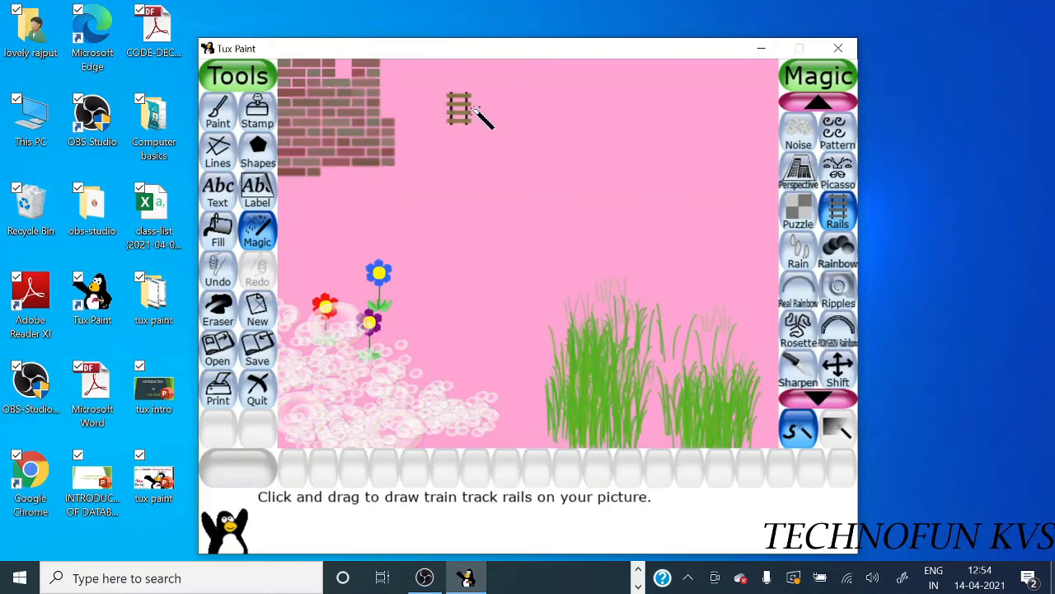
drag(457, 107, 692, 215)
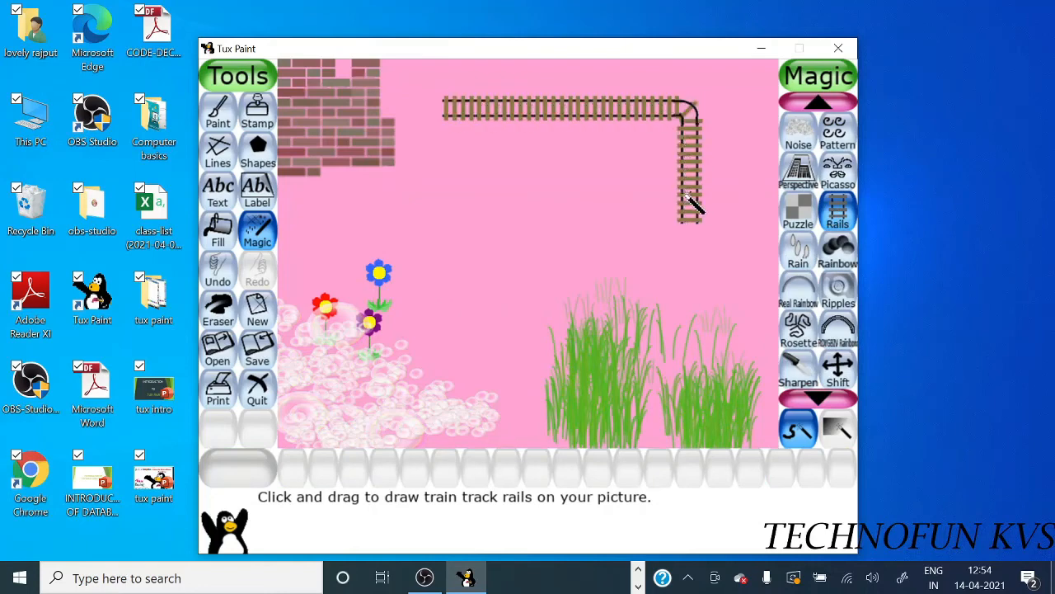
drag(692, 211, 450, 107)
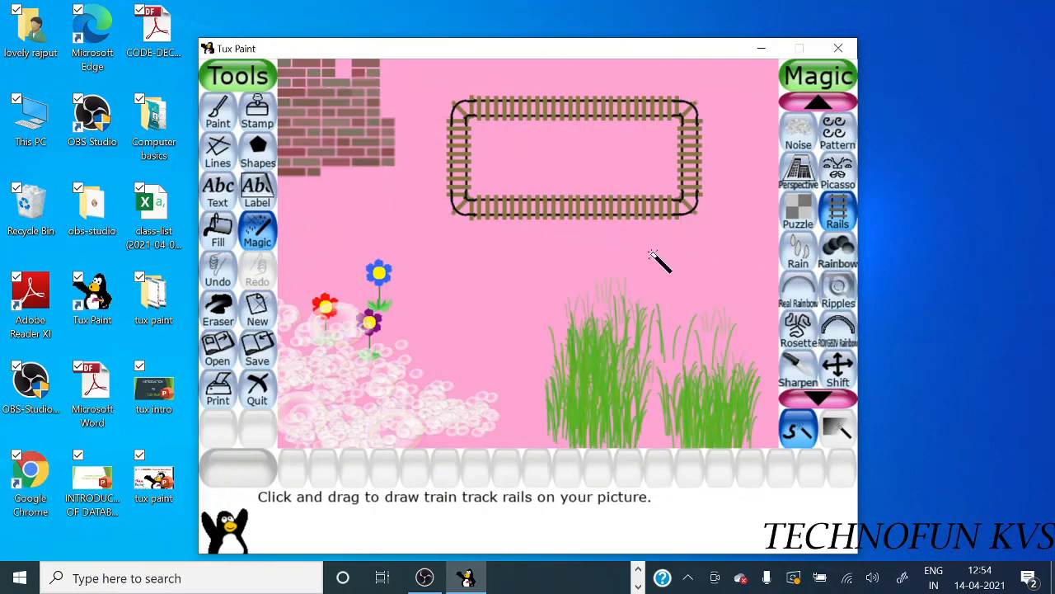
mouse_move(544, 285)
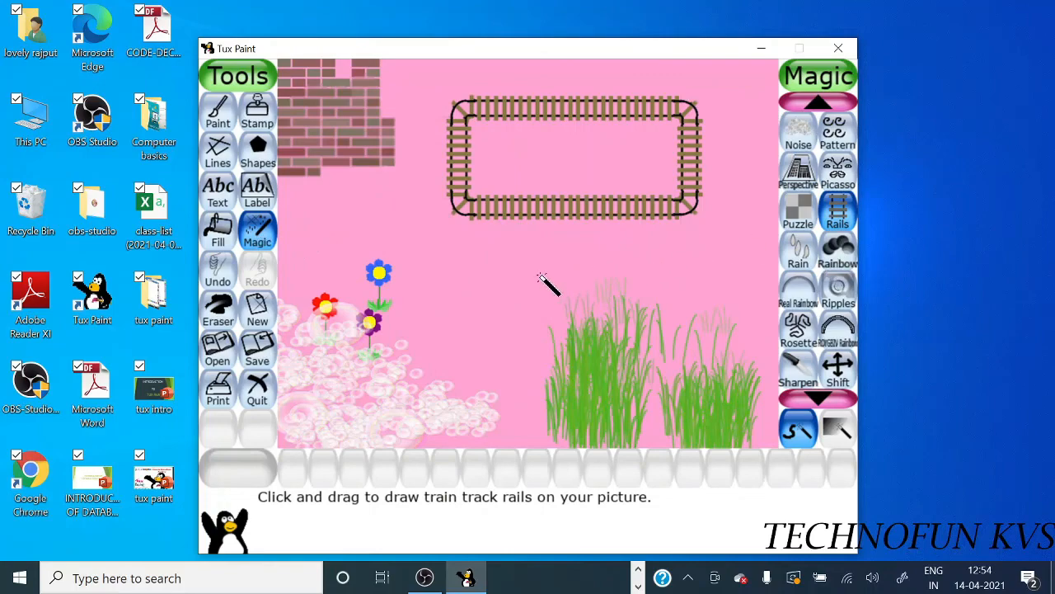